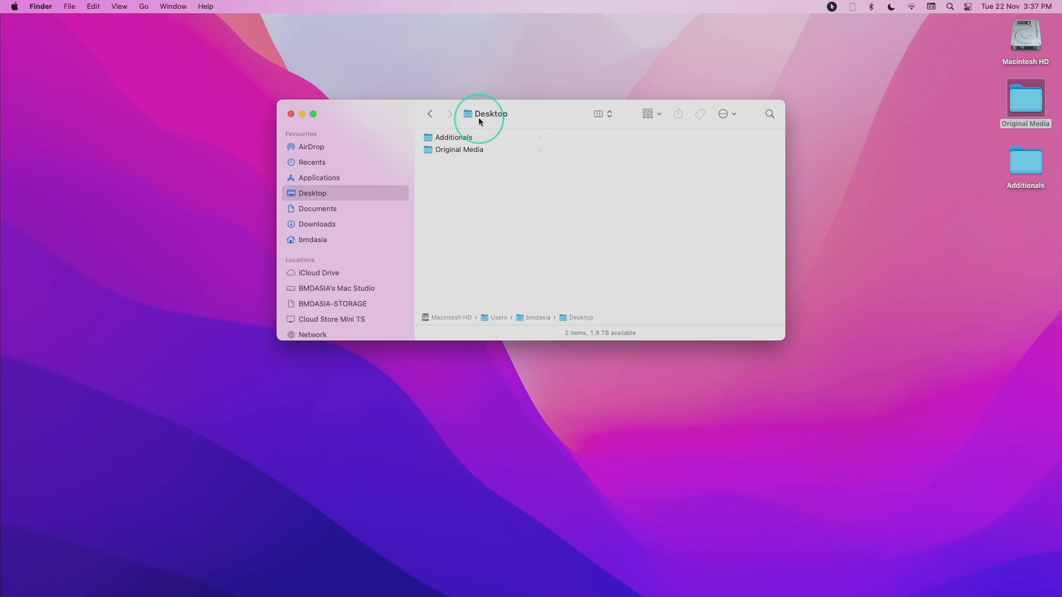
{"action": "mouse_move", "coordinate": [509, 117]}
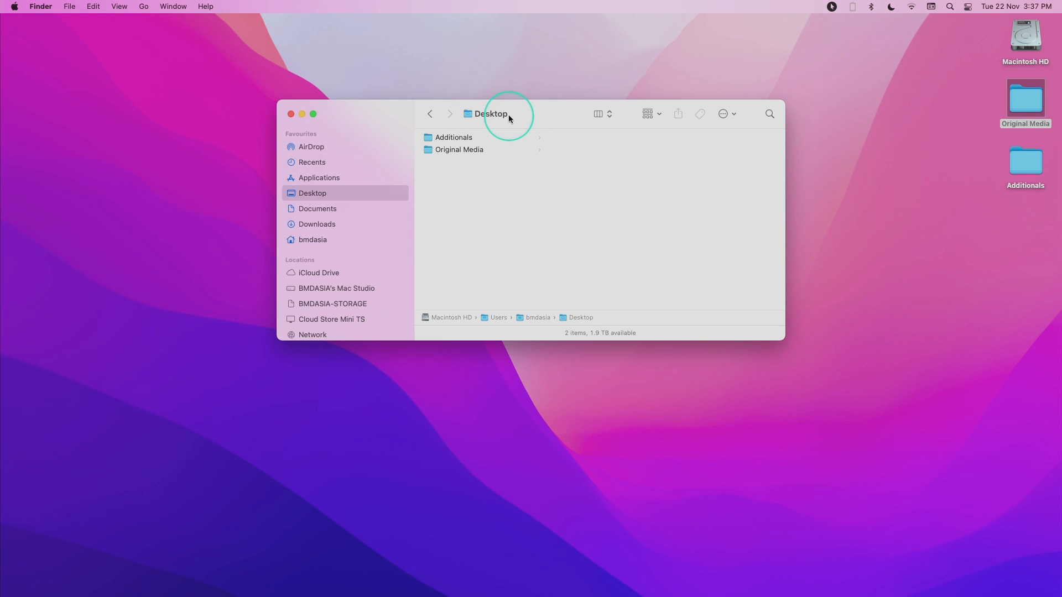
Launch Blackmagic Proxy Generator from Finder's Applications folder
{"action": "left_click_drag", "start_coordinate": [507, 113], "coordinate": [506, 124]}
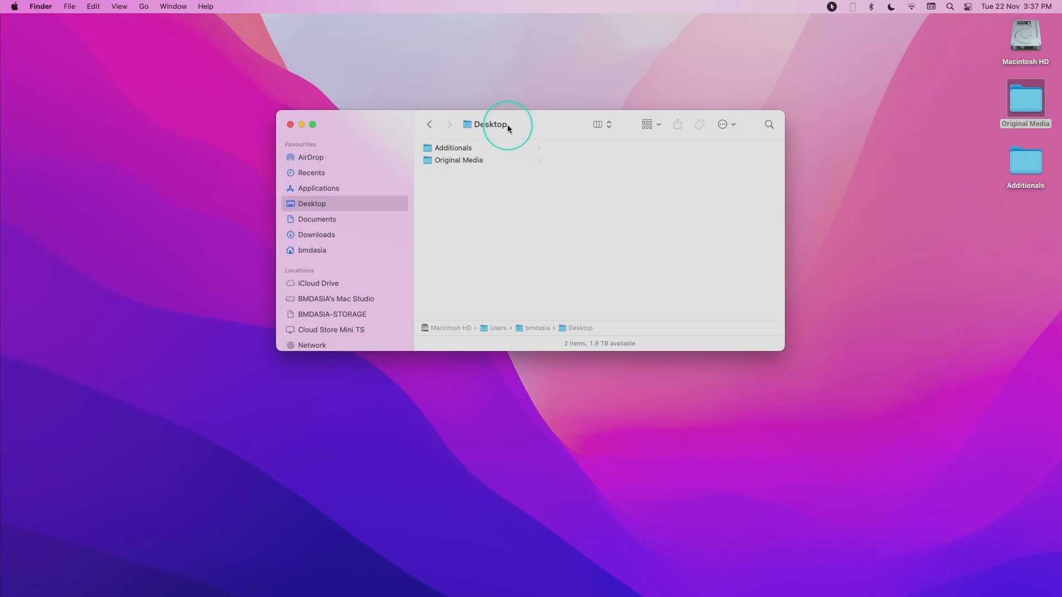
{"action": "mouse_move", "coordinate": [506, 125]}
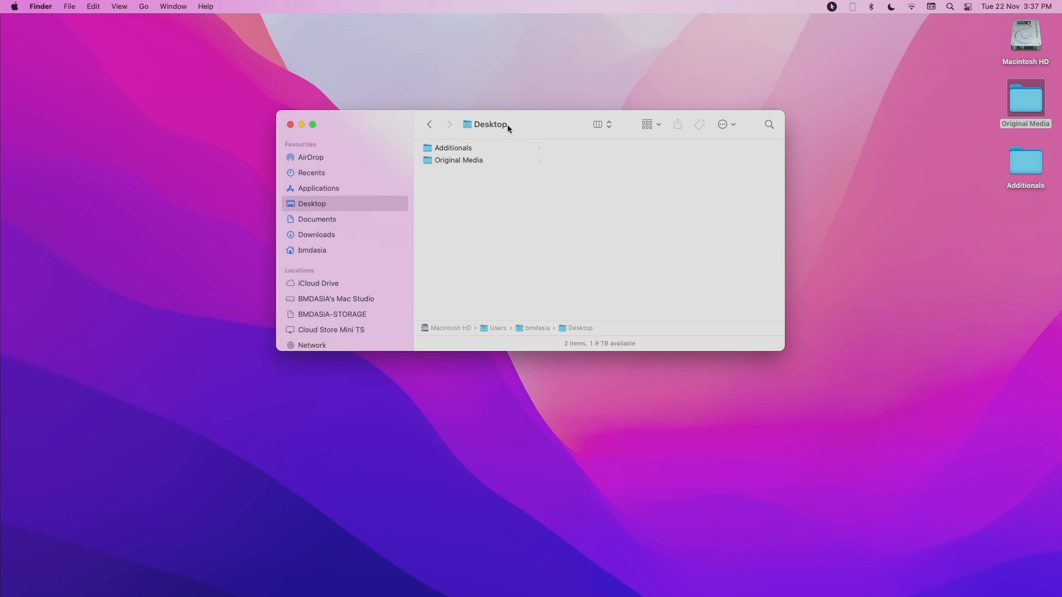
{"action": "mouse_move", "coordinate": [323, 190]}
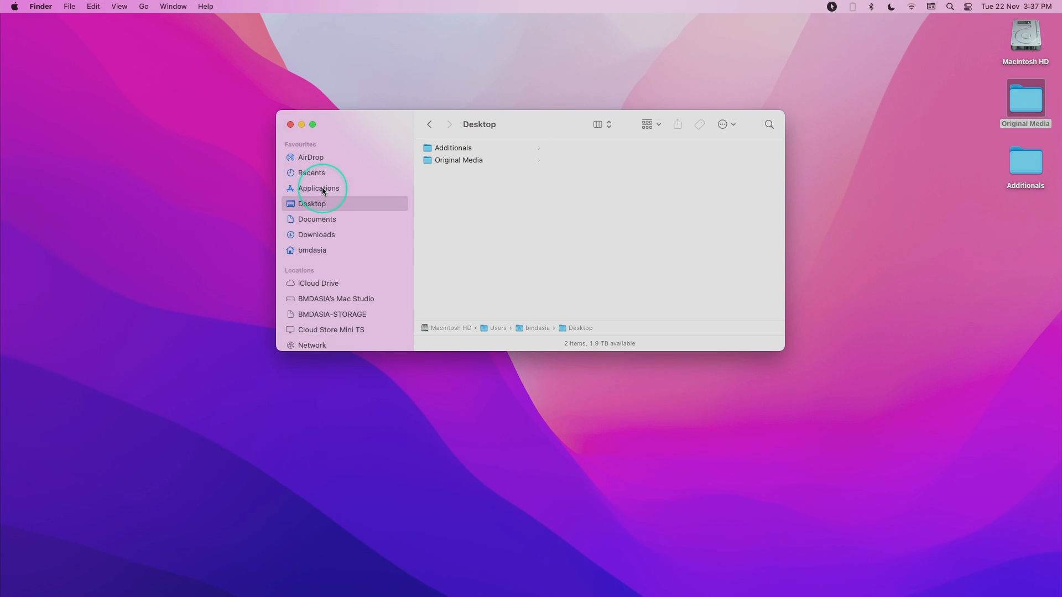
{"action": "left_click", "coordinate": [319, 188]}
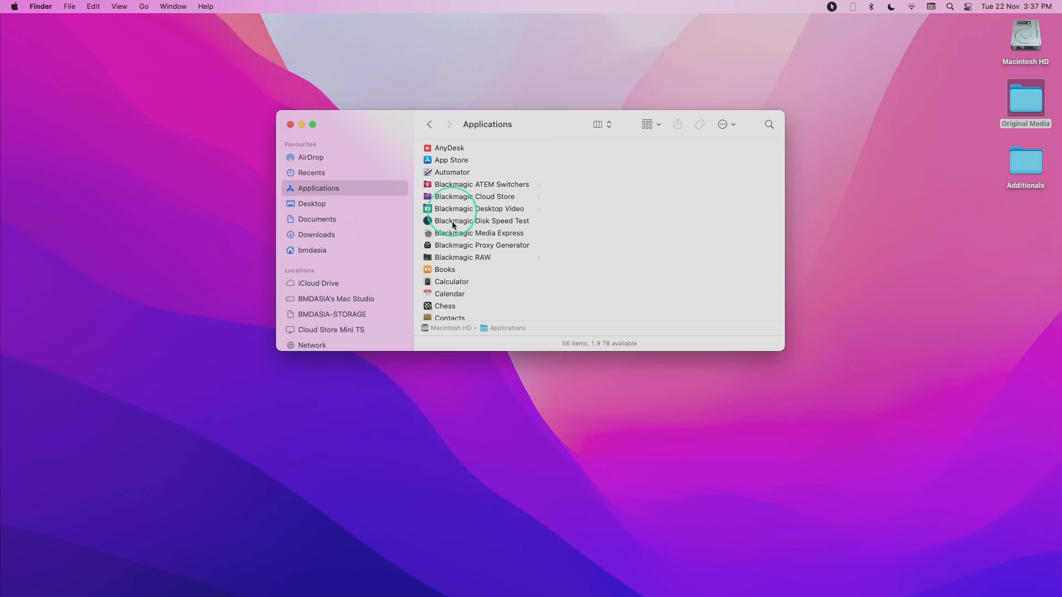
{"action": "left_click", "coordinate": [481, 246]}
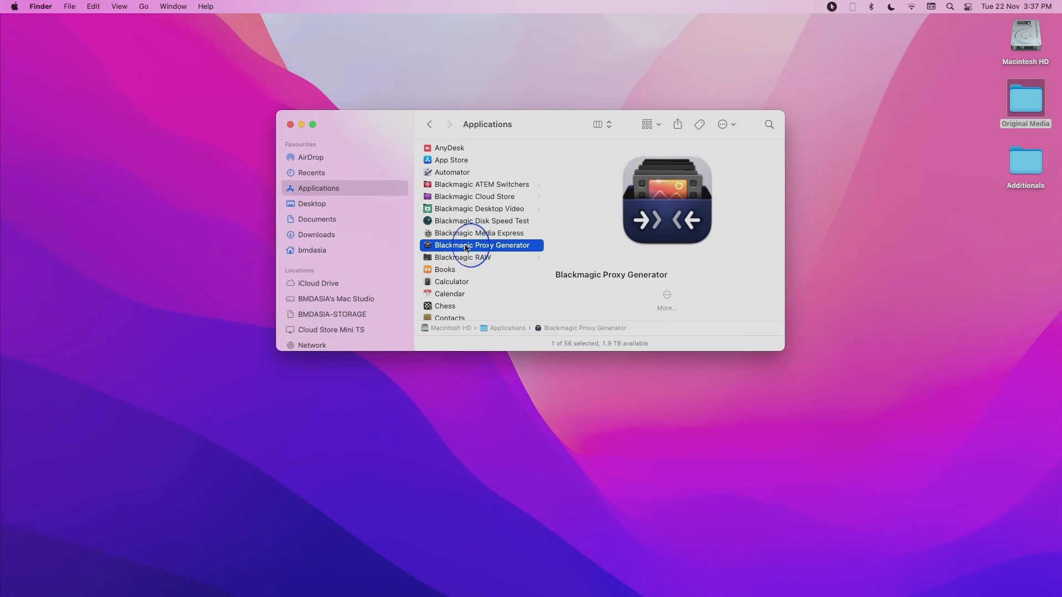
{"action": "double_click", "coordinate": [481, 246]}
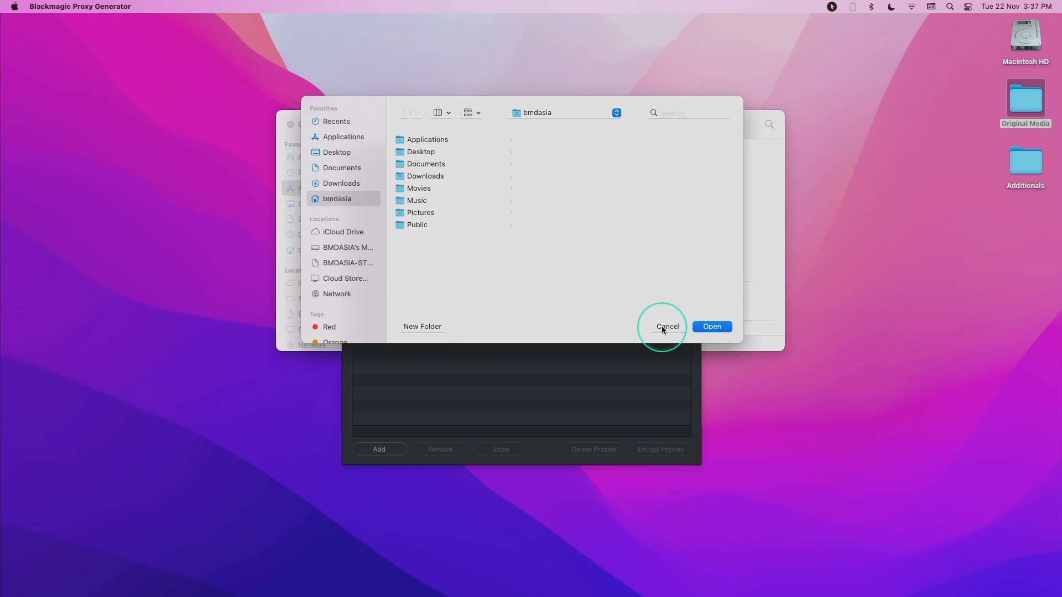
Add Desktop > Original Media as a watch folder, listed as Waiting
{"action": "left_click", "coordinate": [666, 326]}
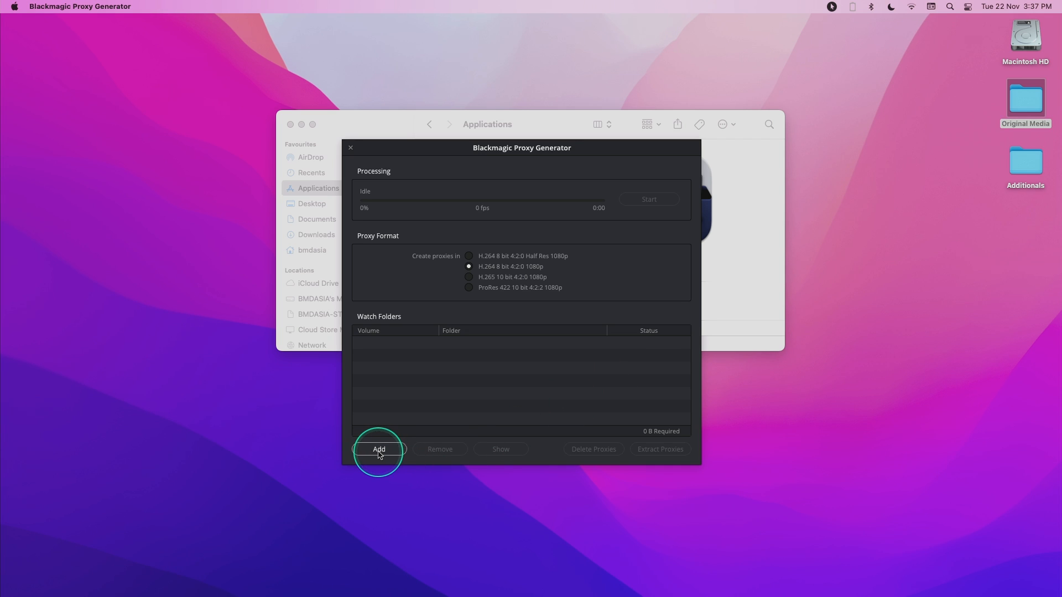
{"action": "left_click", "coordinate": [379, 450]}
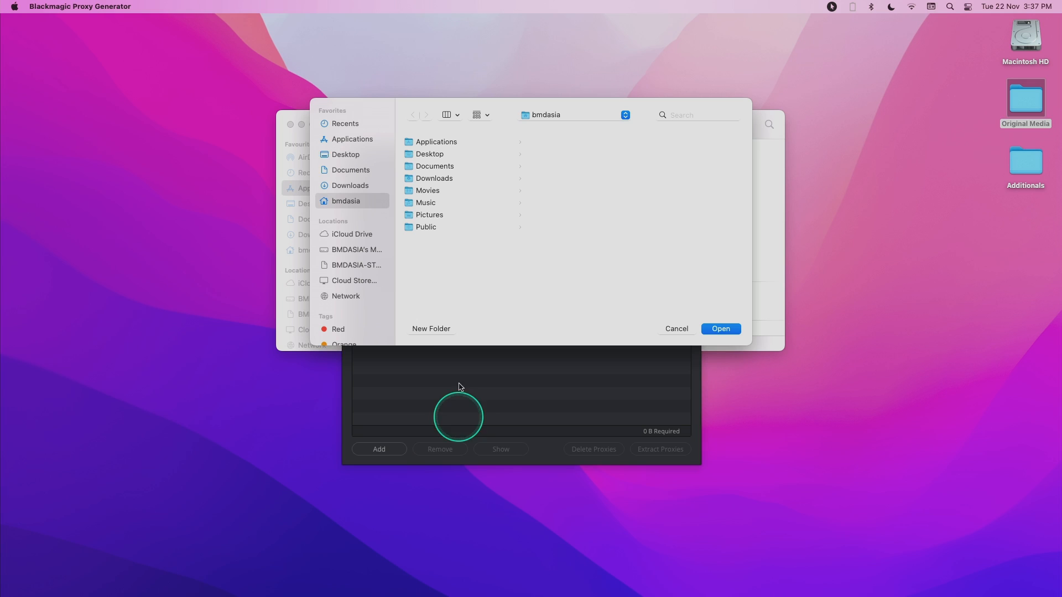
{"action": "left_click", "coordinate": [345, 155]}
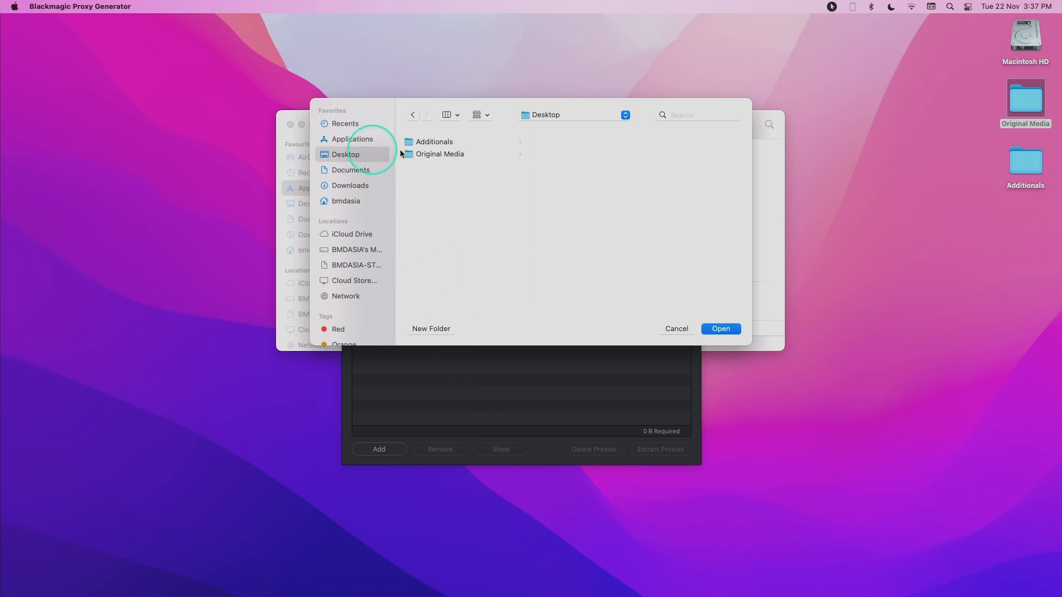
{"action": "left_click", "coordinate": [440, 153]}
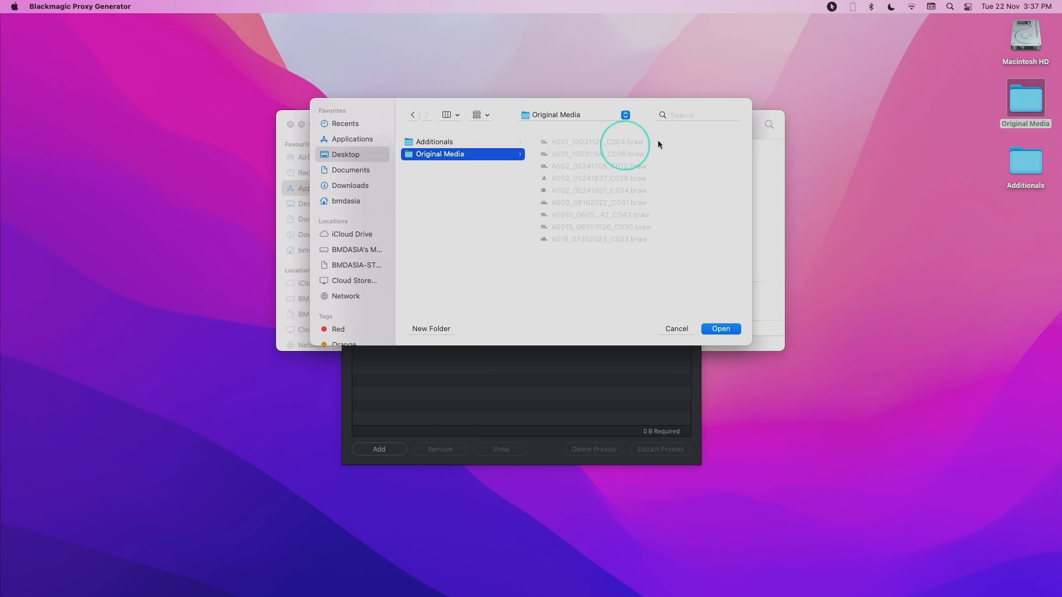
{"action": "mouse_move", "coordinate": [624, 174]}
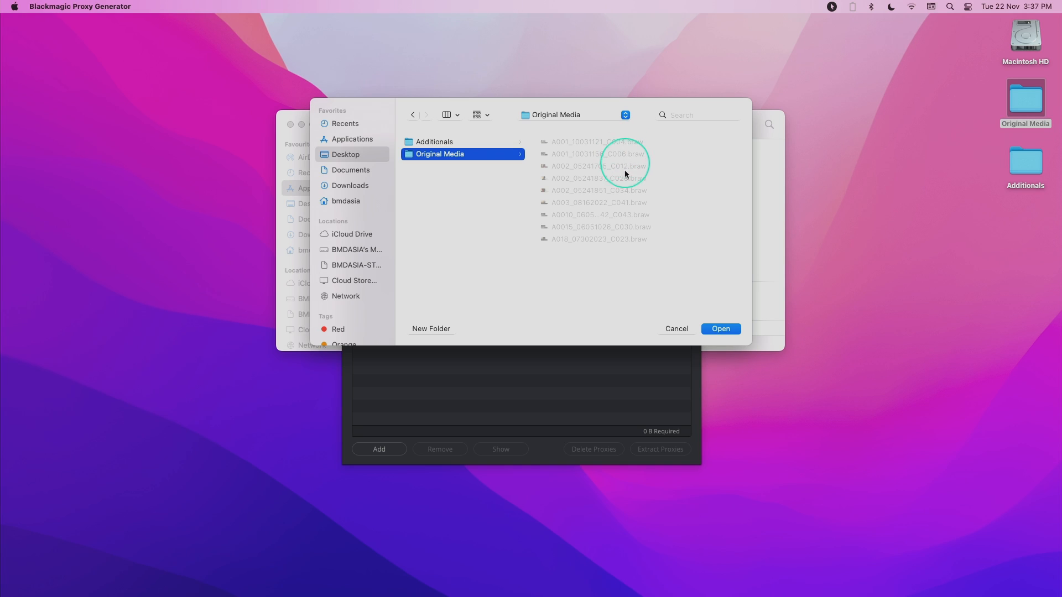
{"action": "mouse_move", "coordinate": [616, 150]}
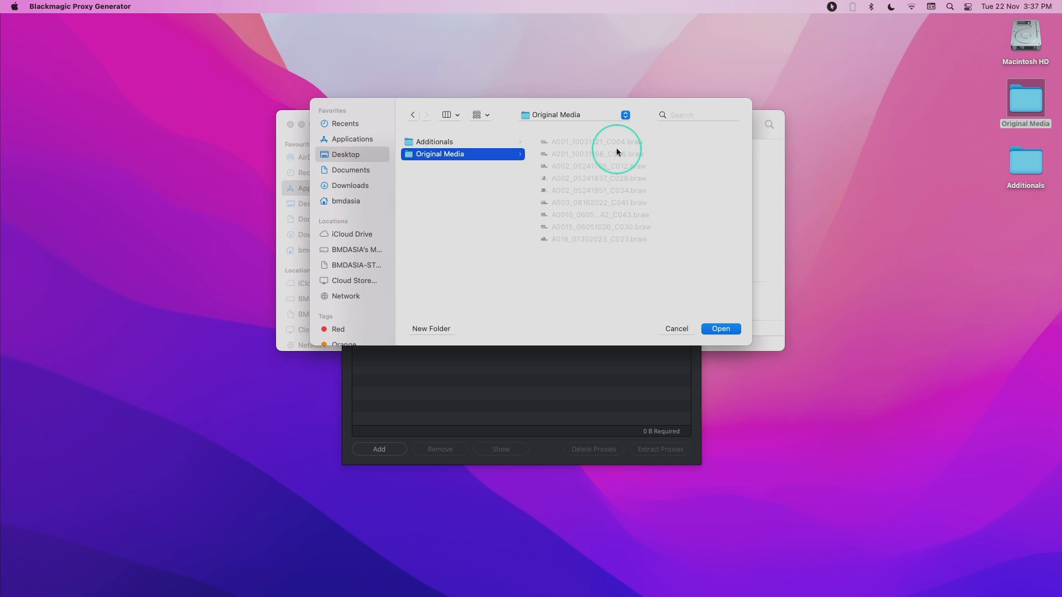
{"action": "mouse_move", "coordinate": [520, 181]}
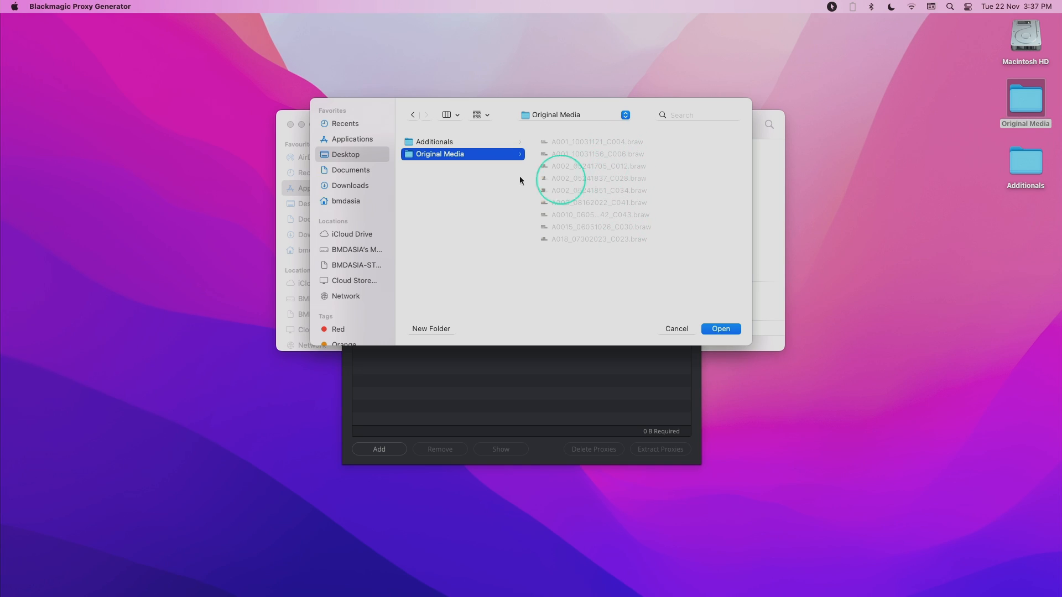
{"action": "mouse_move", "coordinate": [453, 165]}
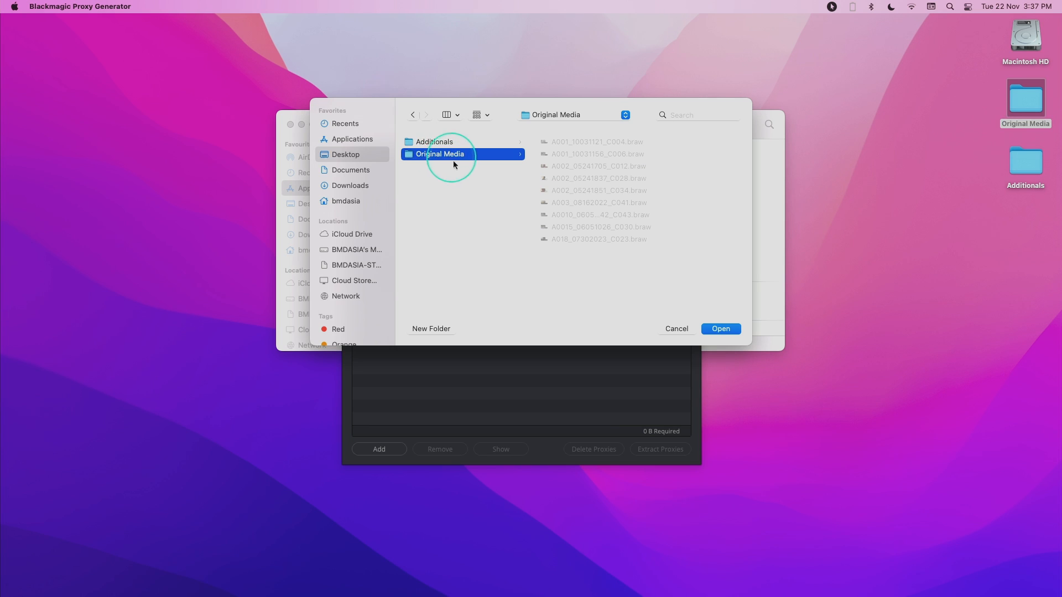
{"action": "left_click", "coordinate": [720, 329]}
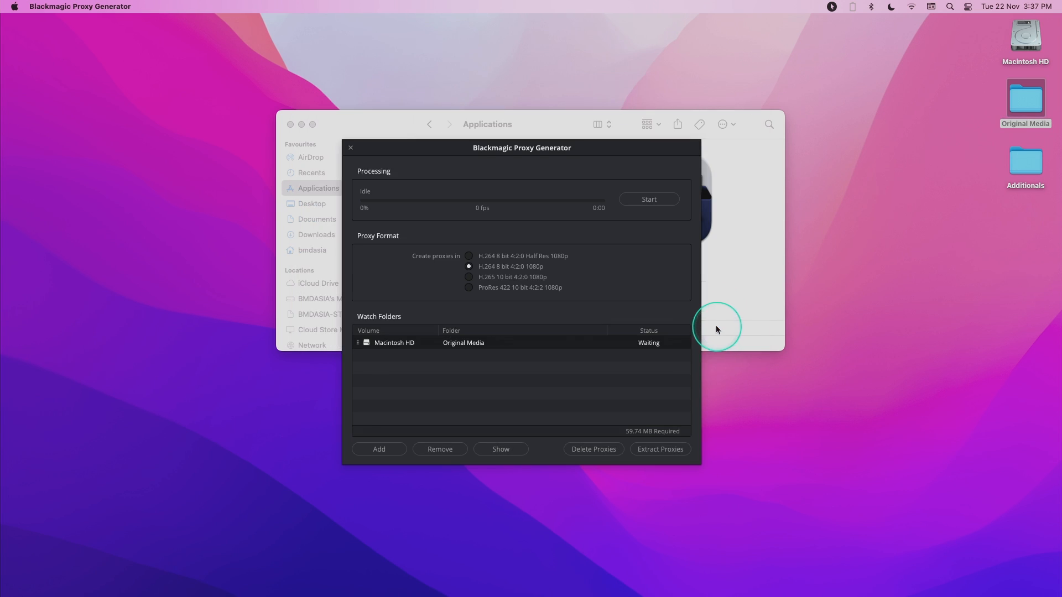
{"action": "mouse_move", "coordinate": [386, 347]}
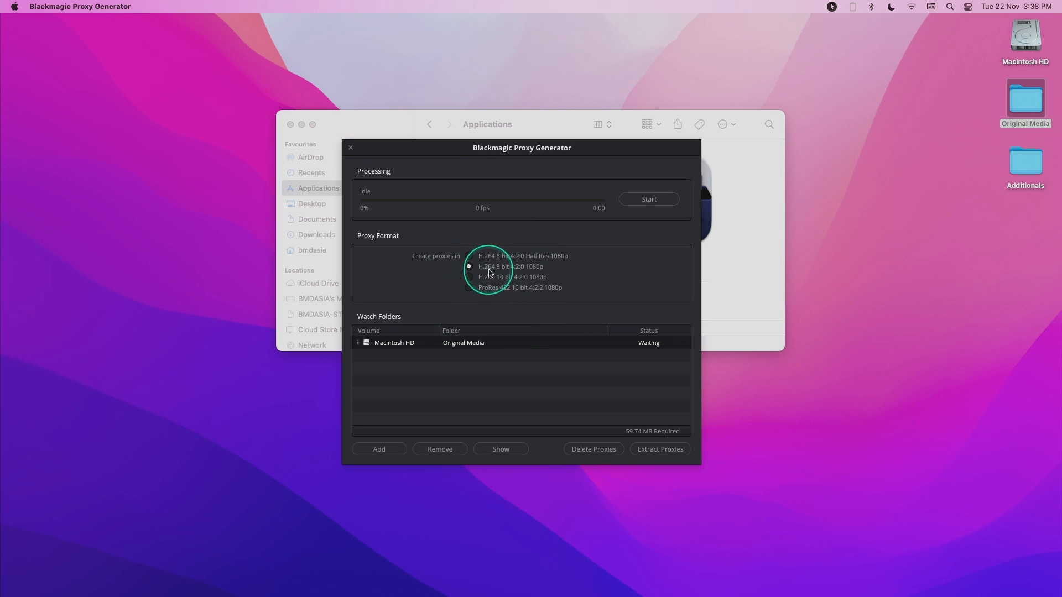
{"action": "mouse_move", "coordinate": [637, 205]}
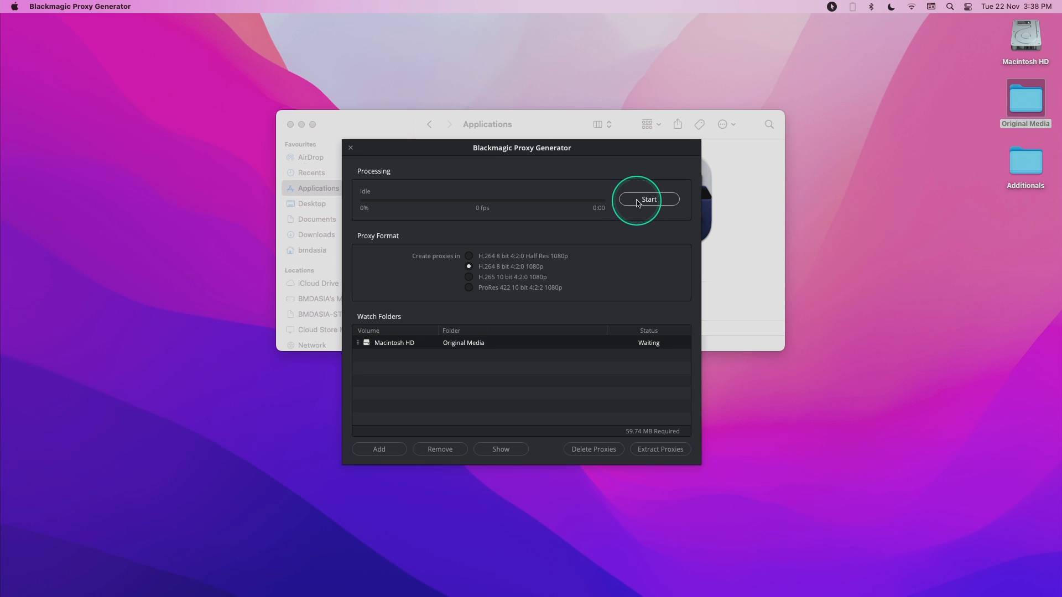
Start proxy generation and view the new Proxy subfolder inside Original Media
{"action": "left_click", "coordinate": [647, 200]}
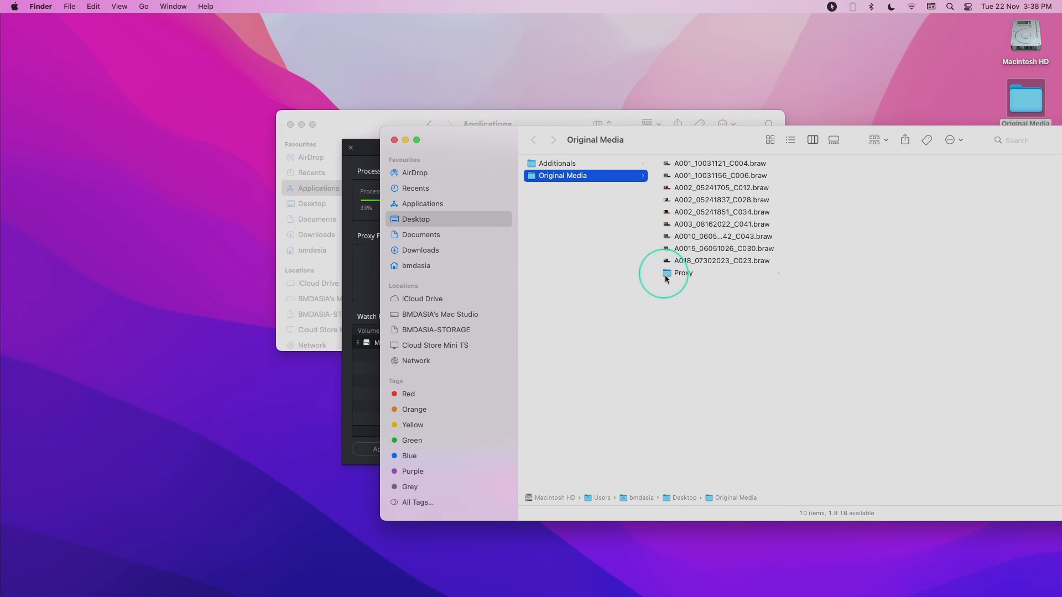
{"action": "left_click", "coordinate": [682, 274]}
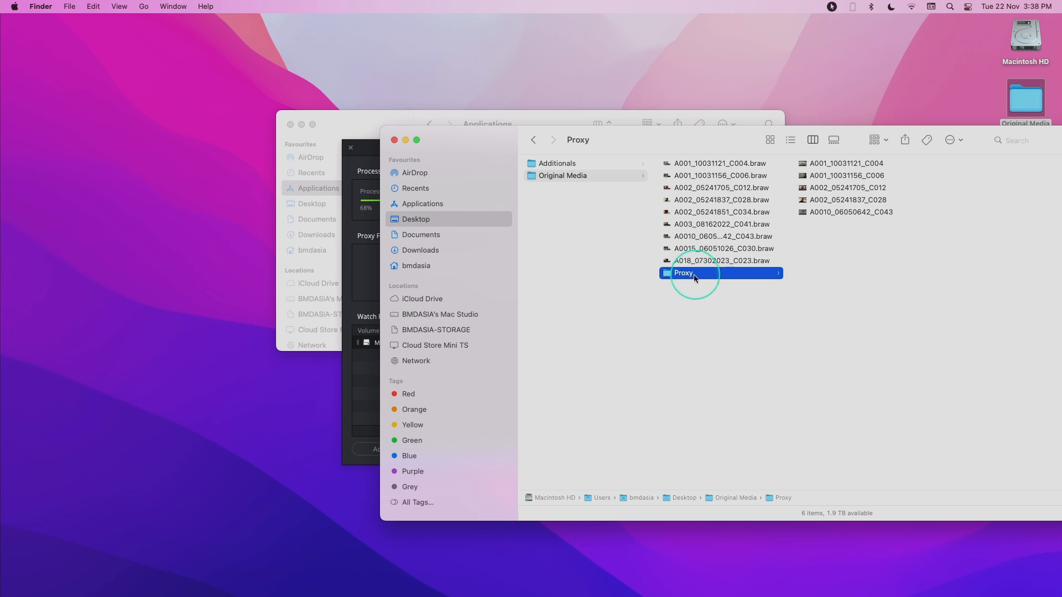
{"action": "mouse_move", "coordinate": [810, 239]}
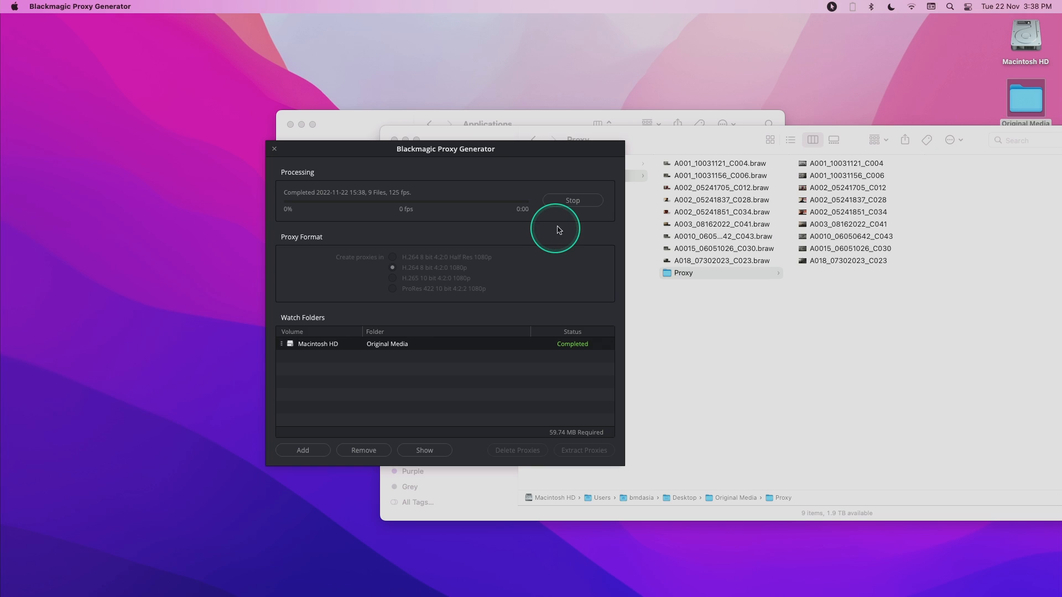
{"action": "mouse_move", "coordinate": [312, 197]}
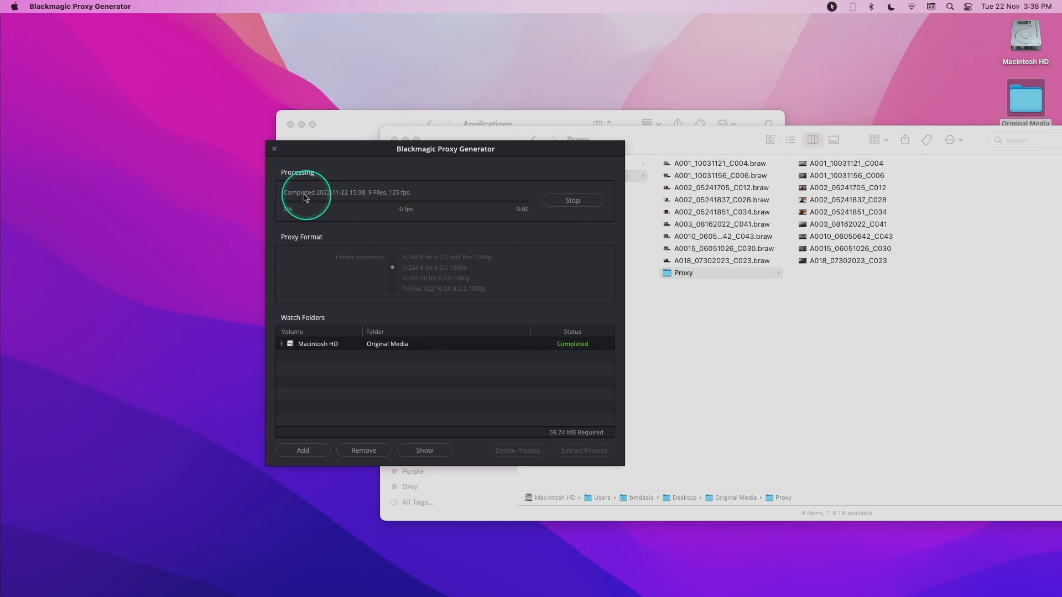
{"action": "mouse_move", "coordinate": [529, 163]}
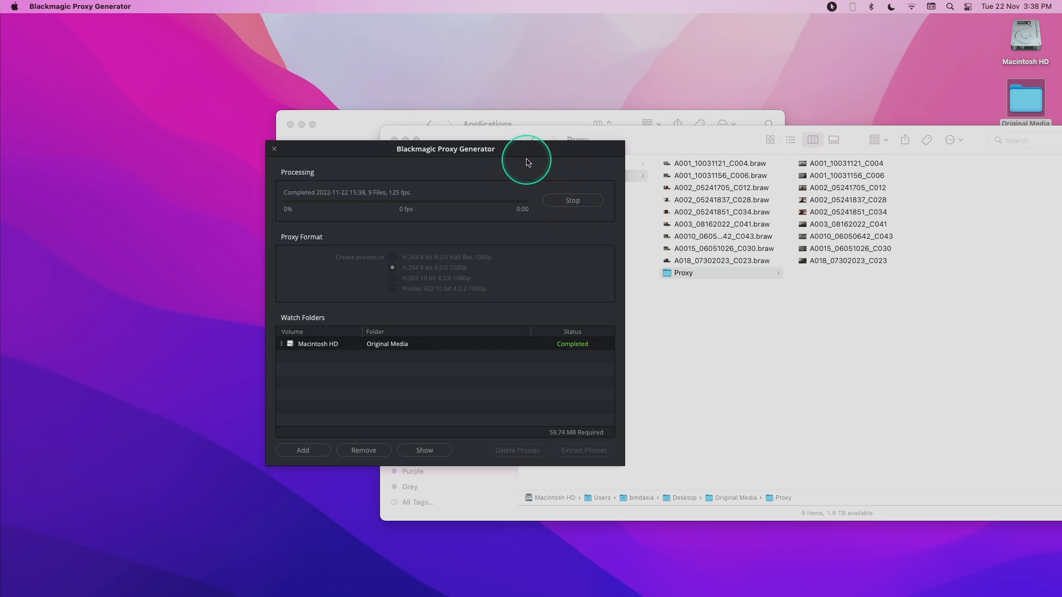
{"action": "mouse_move", "coordinate": [524, 159]}
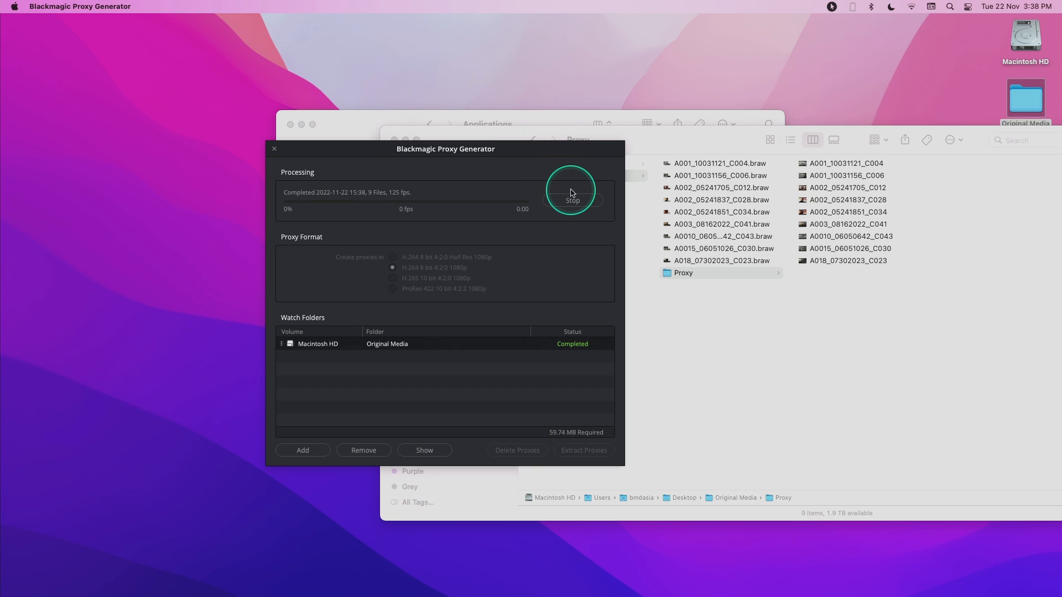
{"action": "mouse_move", "coordinate": [555, 188]}
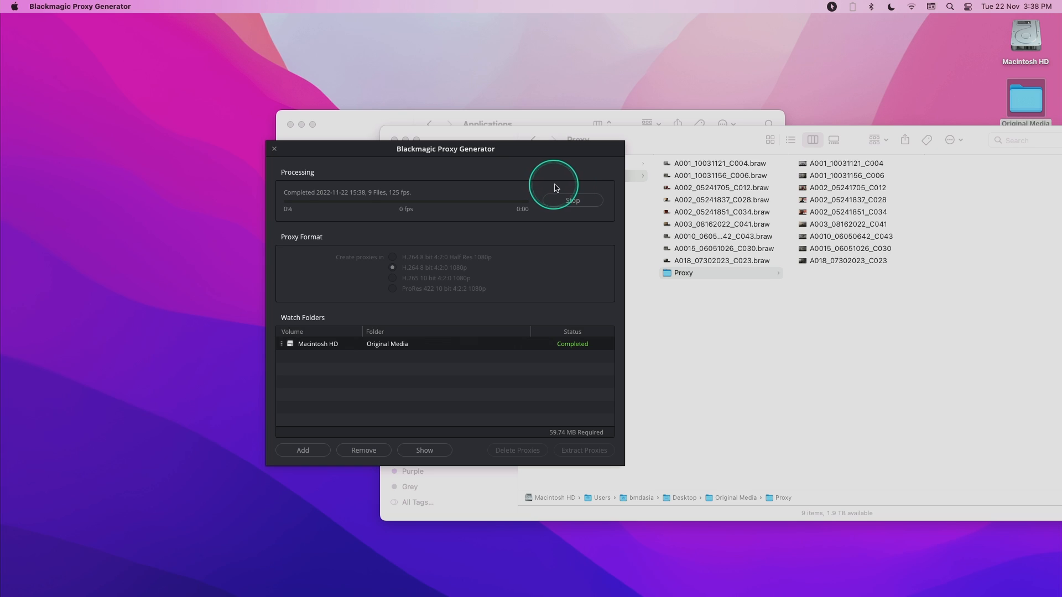
Move the four .braw clips from Additionals into the Original Media folder
{"action": "left_click", "coordinate": [556, 164]}
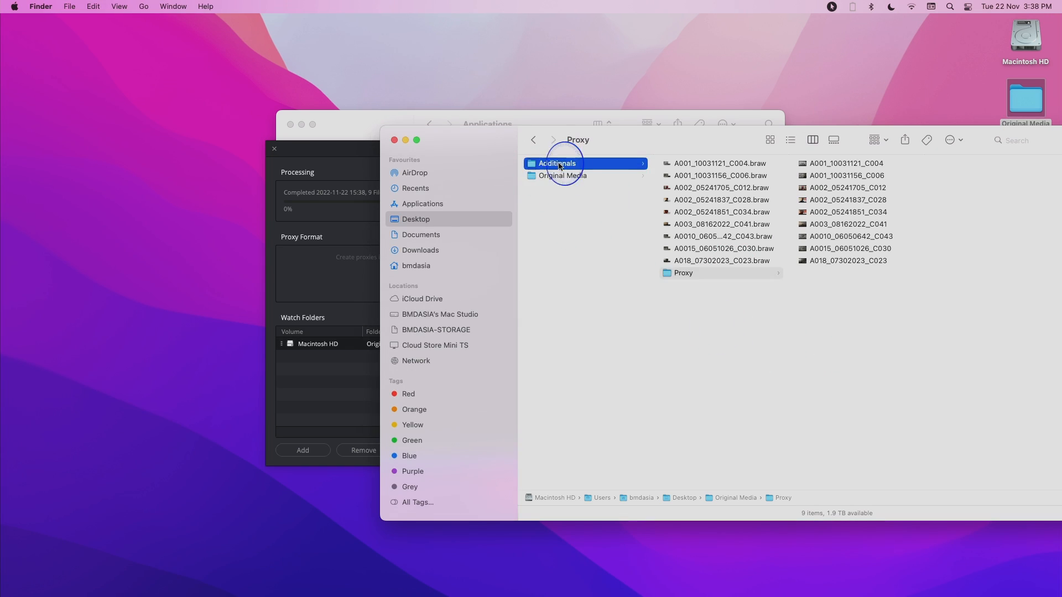
{"action": "left_click", "coordinate": [557, 164]}
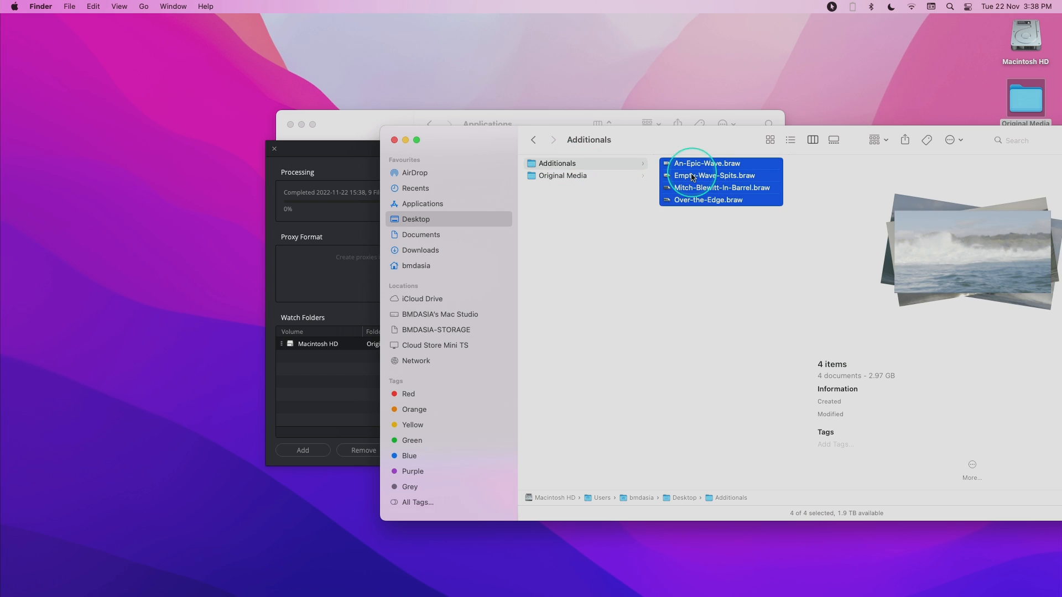
{"action": "left_click", "coordinate": [551, 178]}
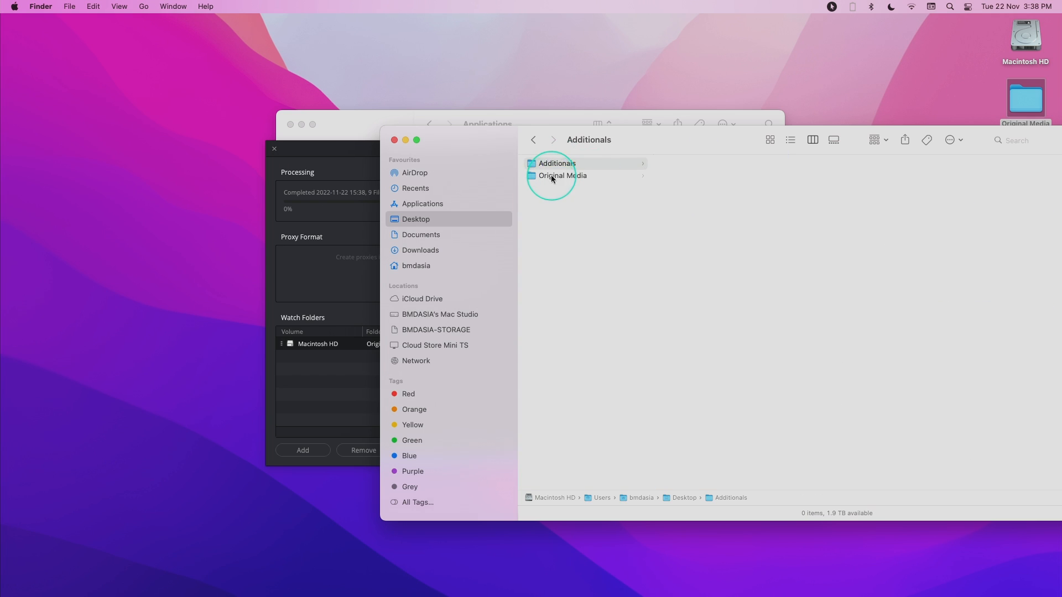
{"action": "left_click", "coordinate": [563, 176]}
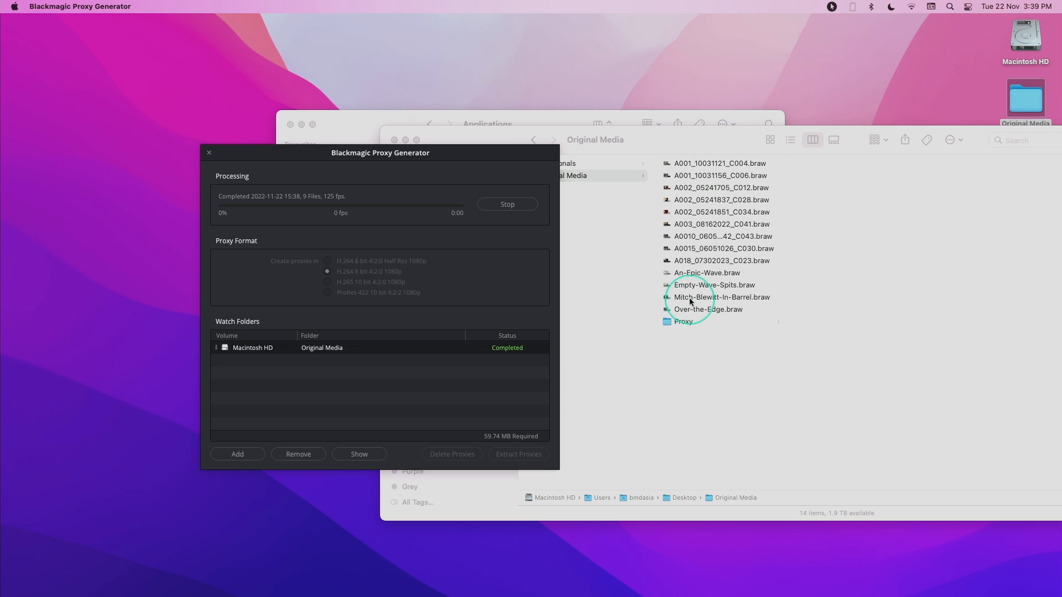
{"action": "mouse_move", "coordinate": [690, 283]}
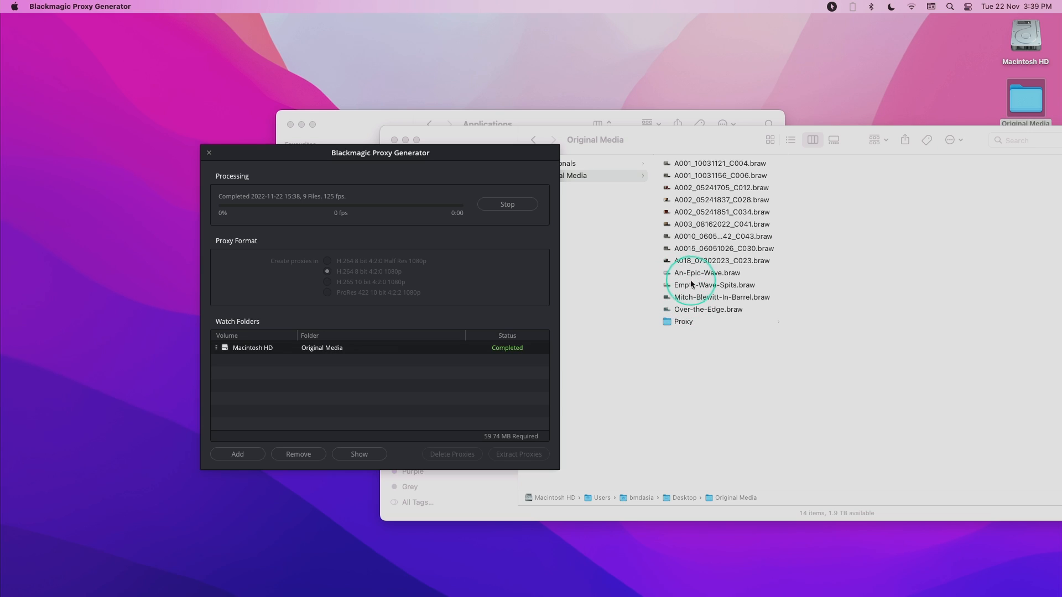
{"action": "mouse_move", "coordinate": [690, 304]}
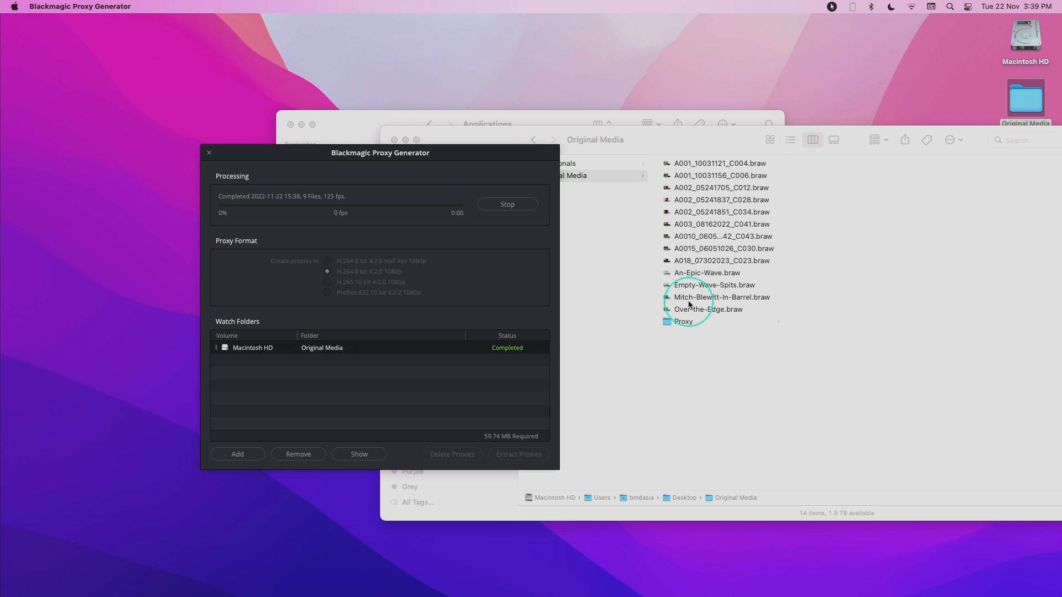
{"action": "mouse_move", "coordinate": [500, 239]}
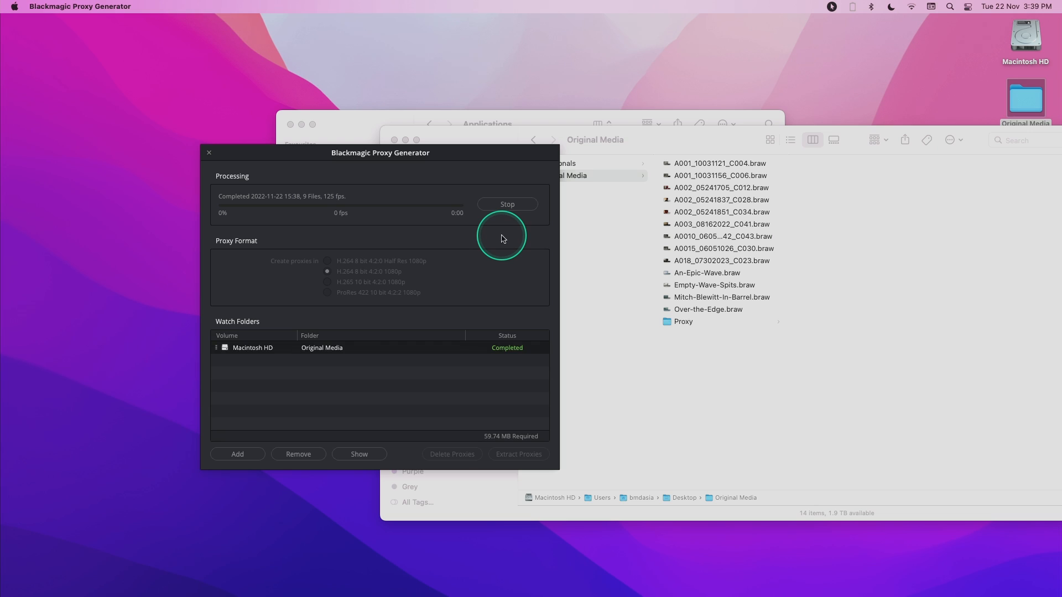
Stop and restart proxy generation so the new clips get proxies
{"action": "left_click", "coordinate": [507, 203]}
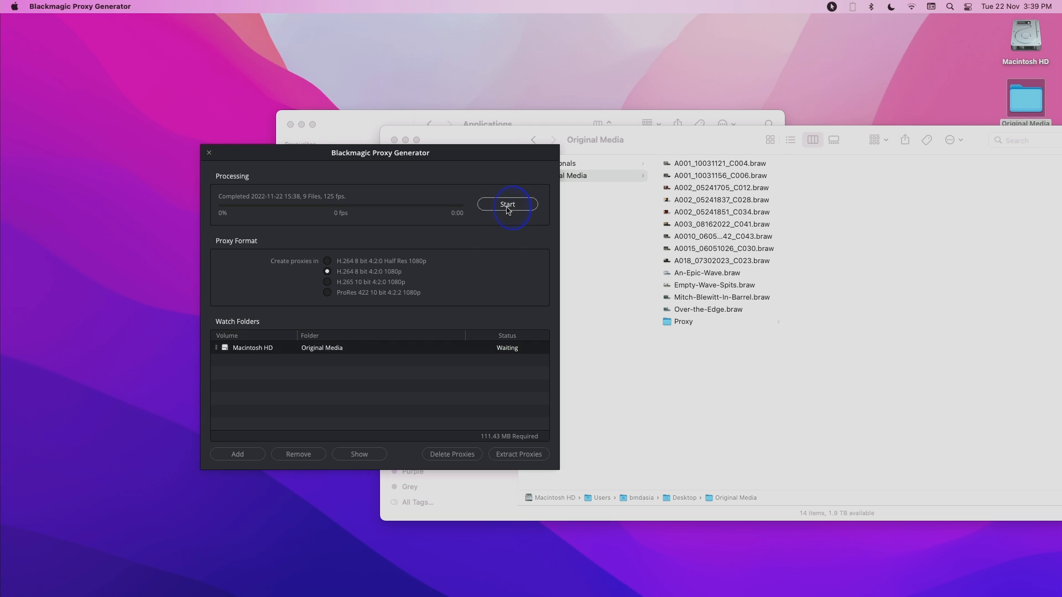
{"action": "left_click", "coordinate": [506, 205]}
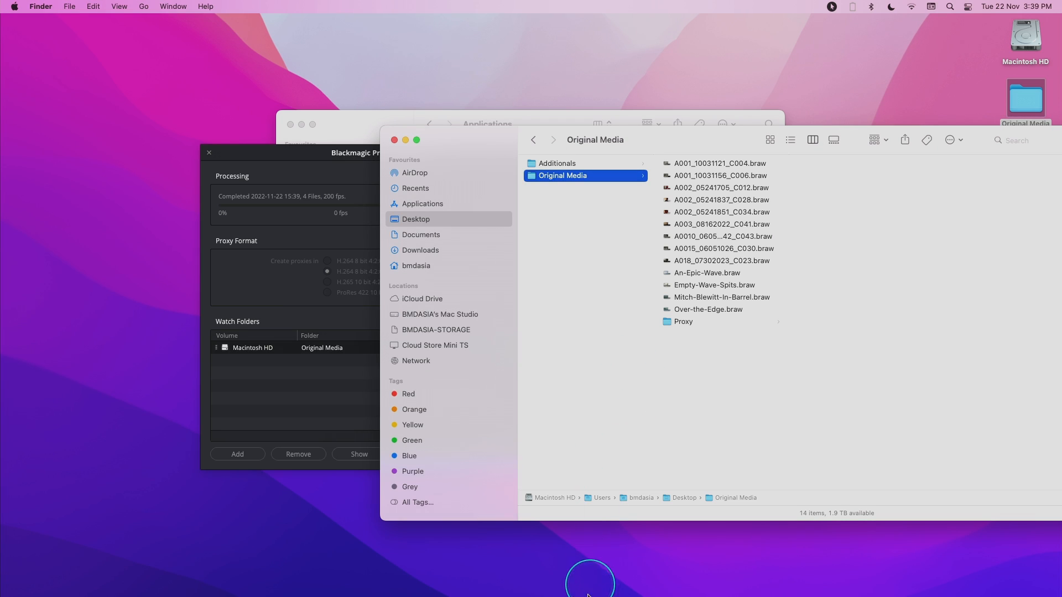
Drop the Original Media folder from Finder into Resolve's empty media pool
{"action": "left_click", "coordinate": [507, 576]}
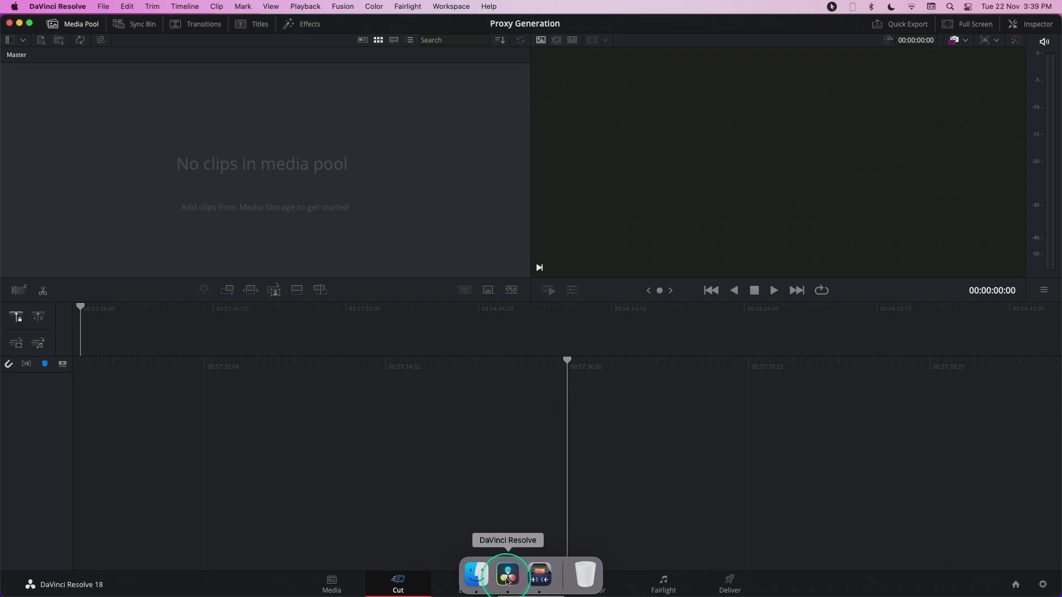
{"action": "left_click", "coordinate": [475, 575]}
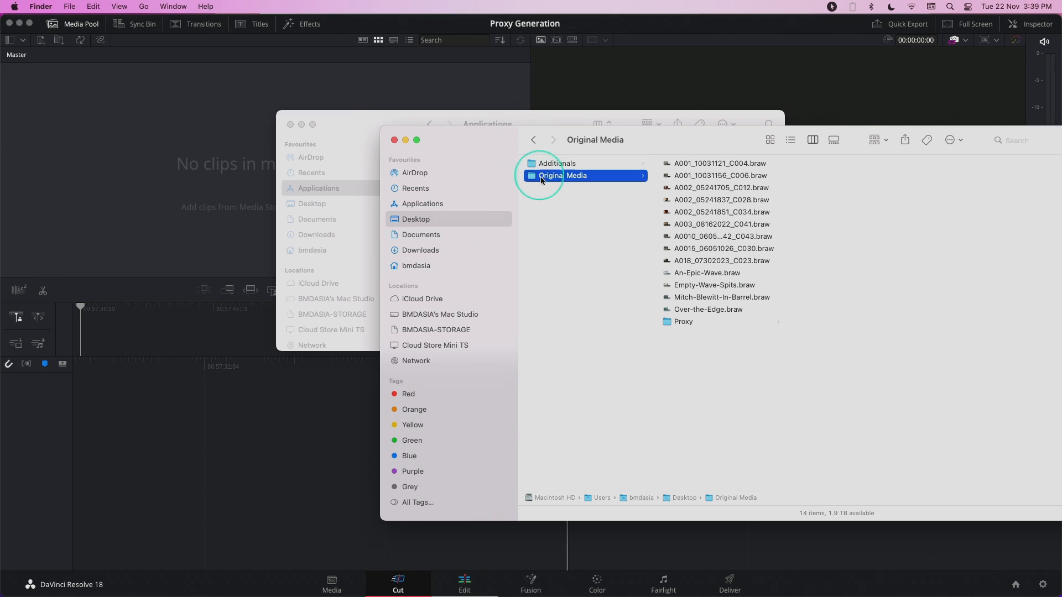
{"action": "left_click_drag", "start_coordinate": [549, 175], "coordinate": [163, 168]}
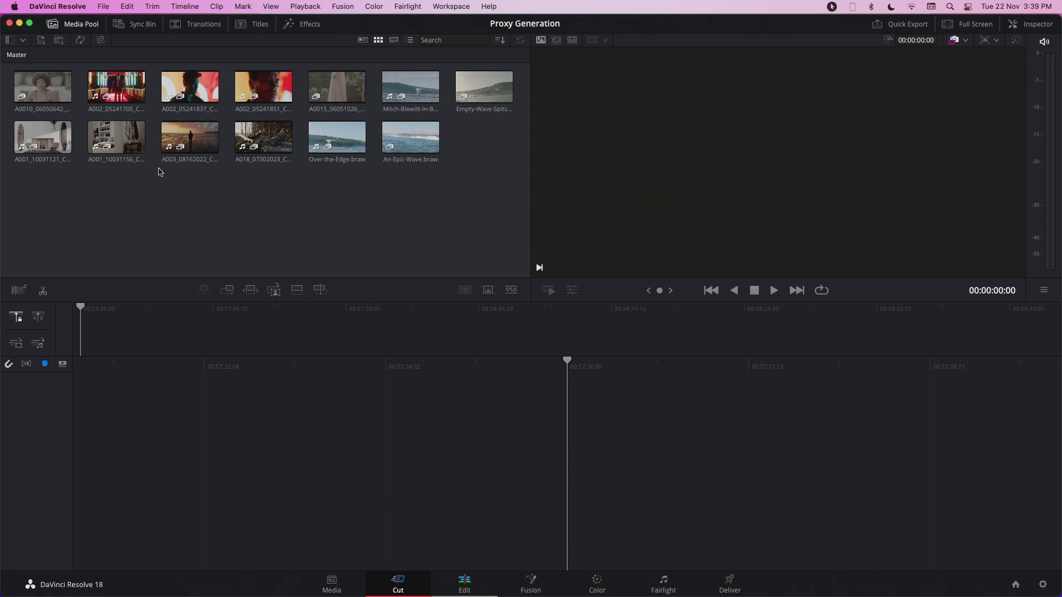
{"action": "left_click", "coordinate": [264, 86]}
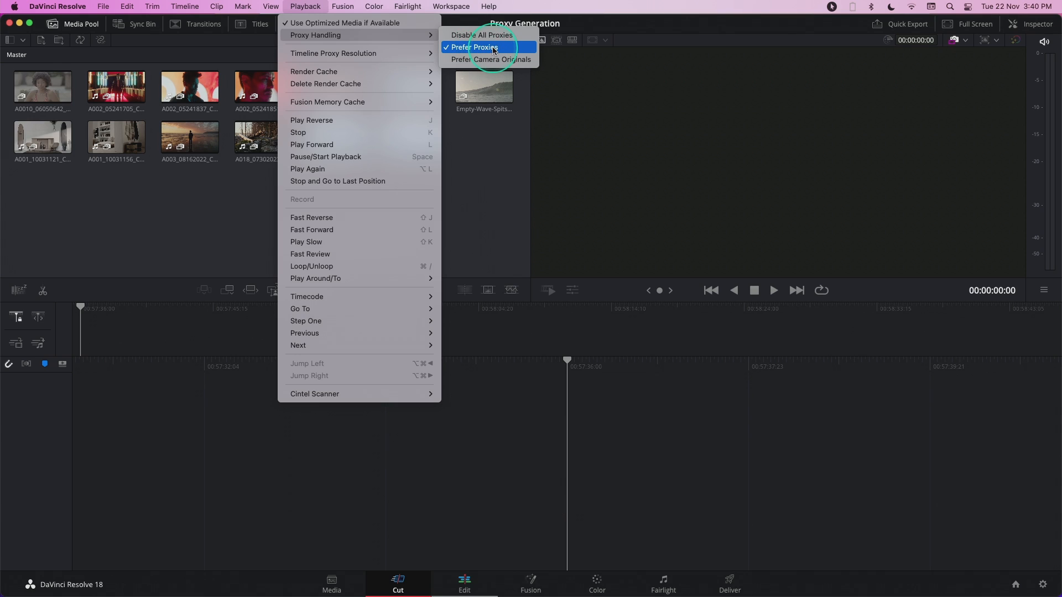
{"action": "mouse_move", "coordinate": [484, 49]}
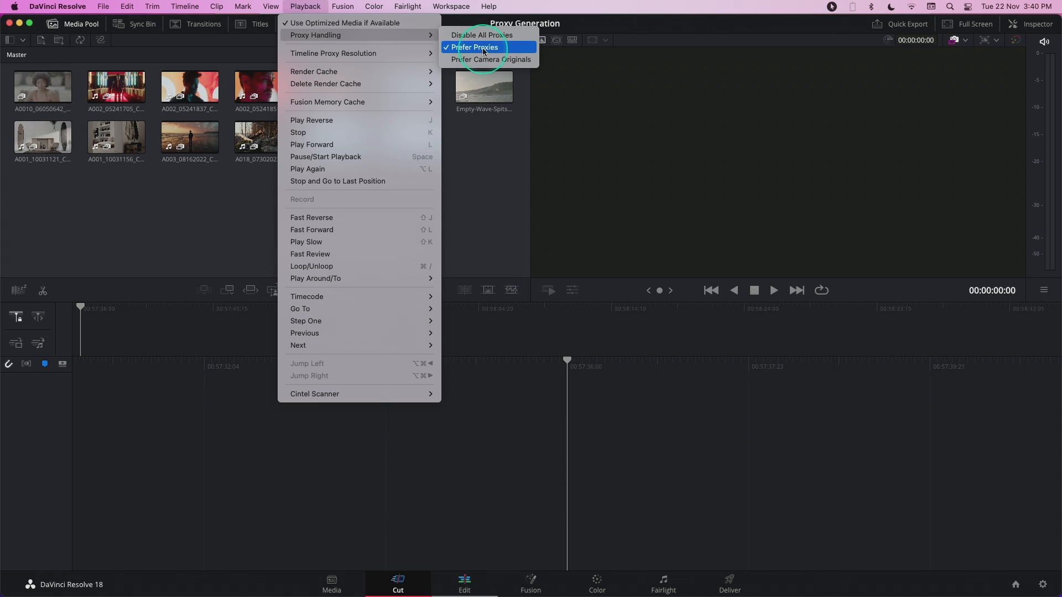
{"action": "mouse_move", "coordinate": [487, 59]}
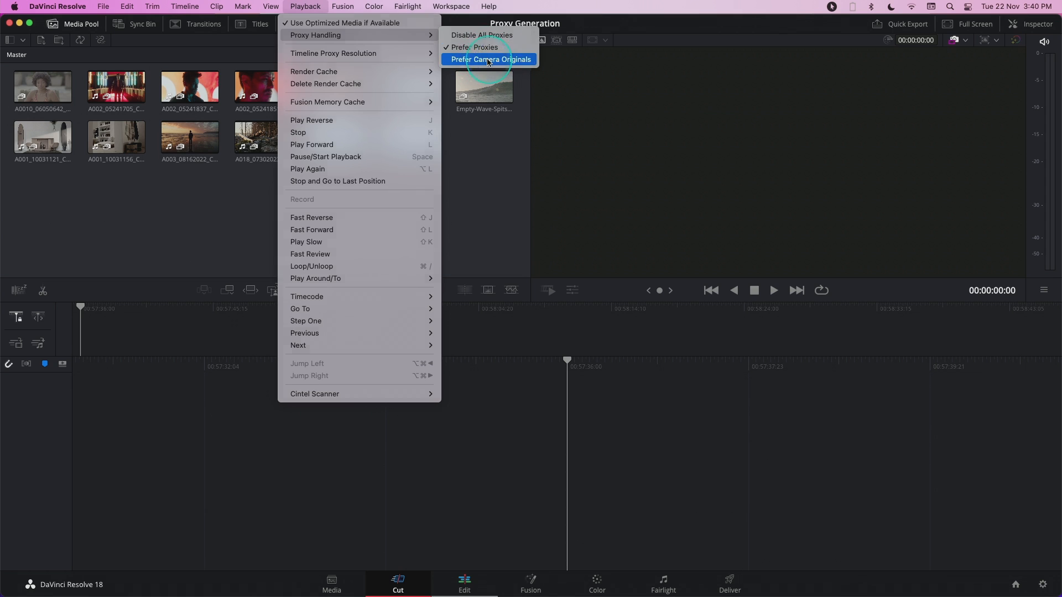
Set Playback > Proxy Handling to Prefer Camera Originals
{"action": "left_click", "coordinate": [490, 58]}
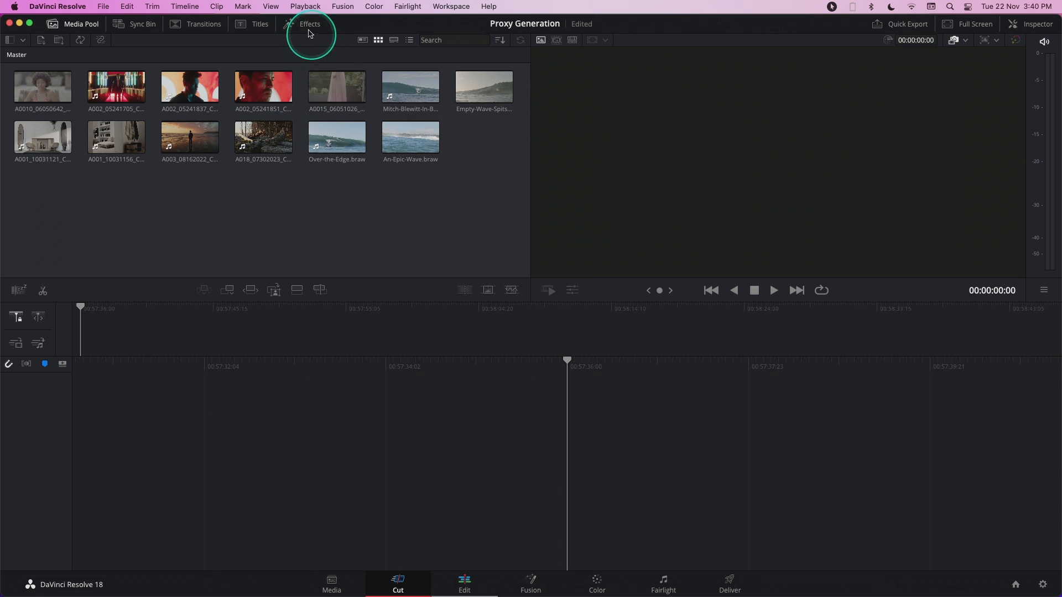
{"action": "left_click", "coordinate": [306, 7]}
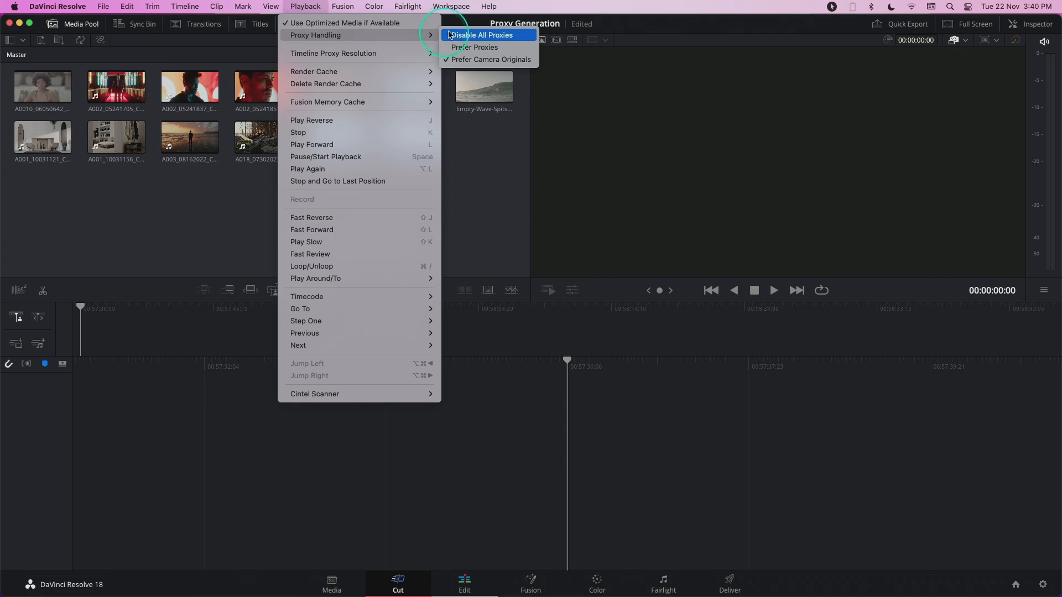
{"action": "mouse_move", "coordinate": [475, 47]}
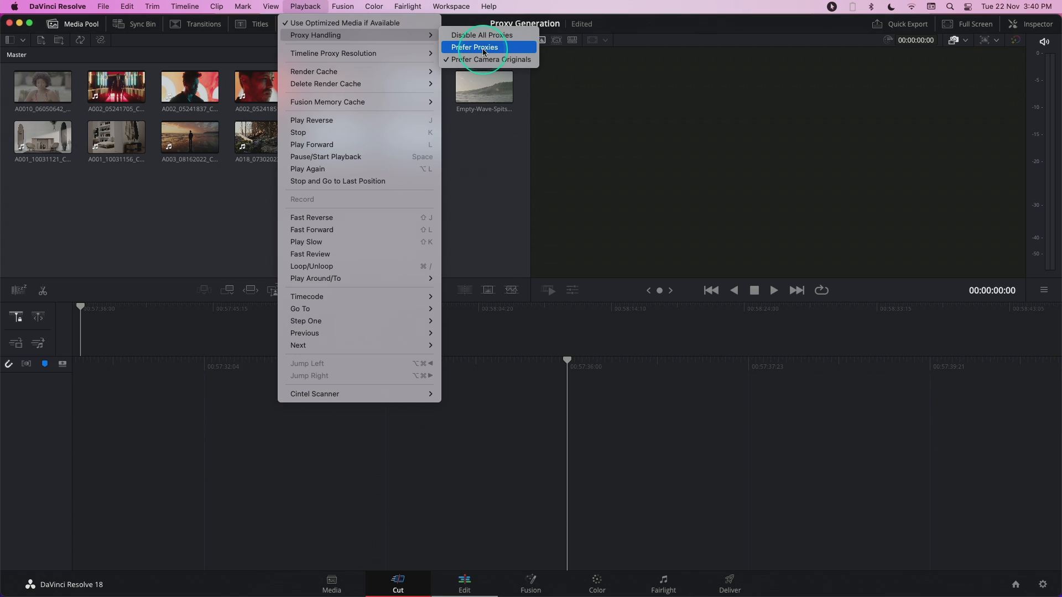
{"action": "mouse_move", "coordinate": [488, 58]}
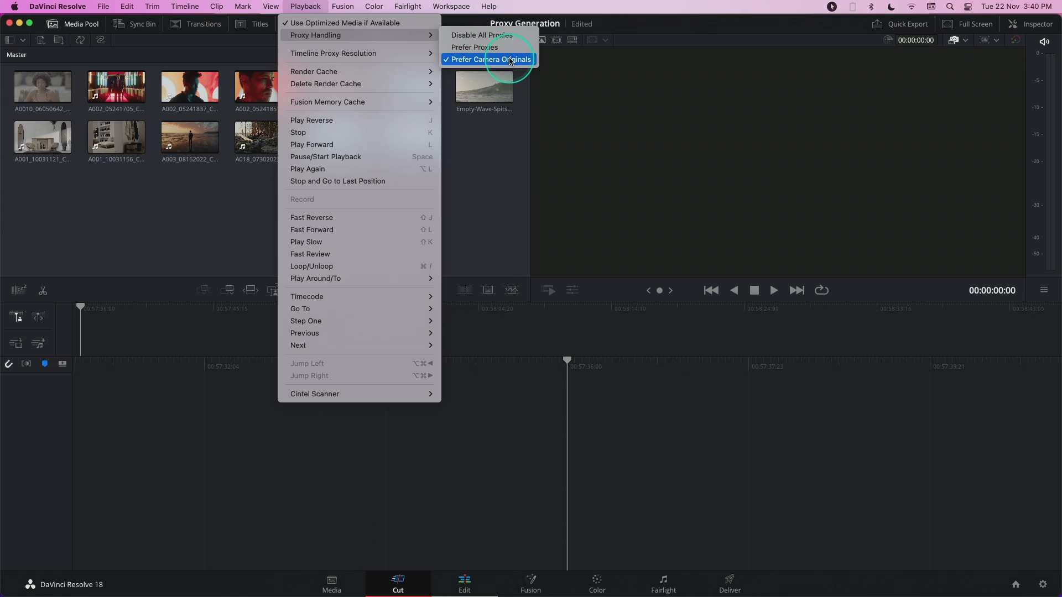
{"action": "mouse_move", "coordinate": [498, 62]}
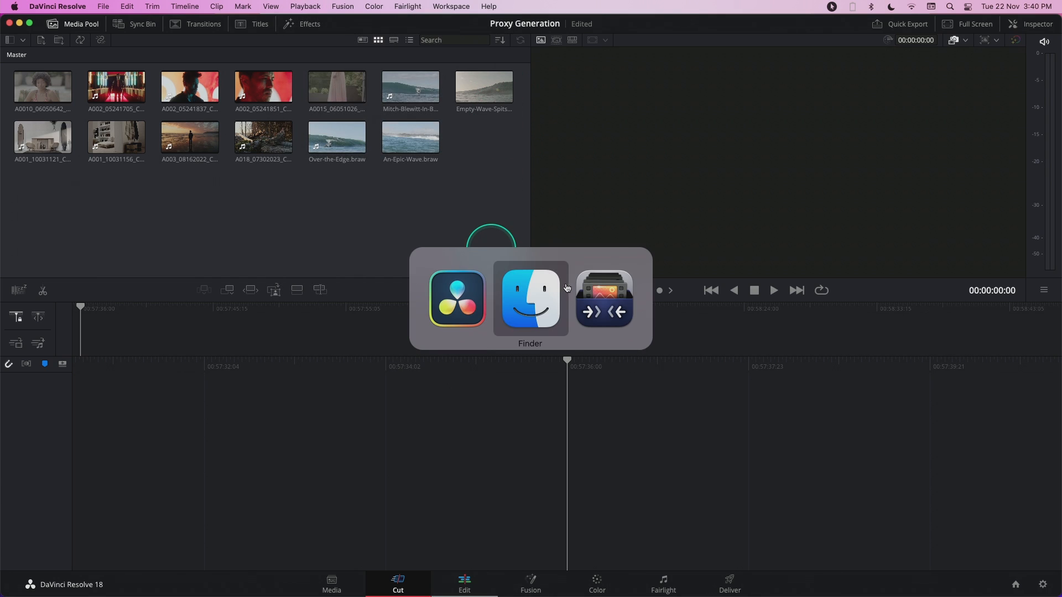
Switch back to Blackmagic Proxy Generator showing Original Media as Completed
{"action": "left_click", "coordinate": [604, 298]}
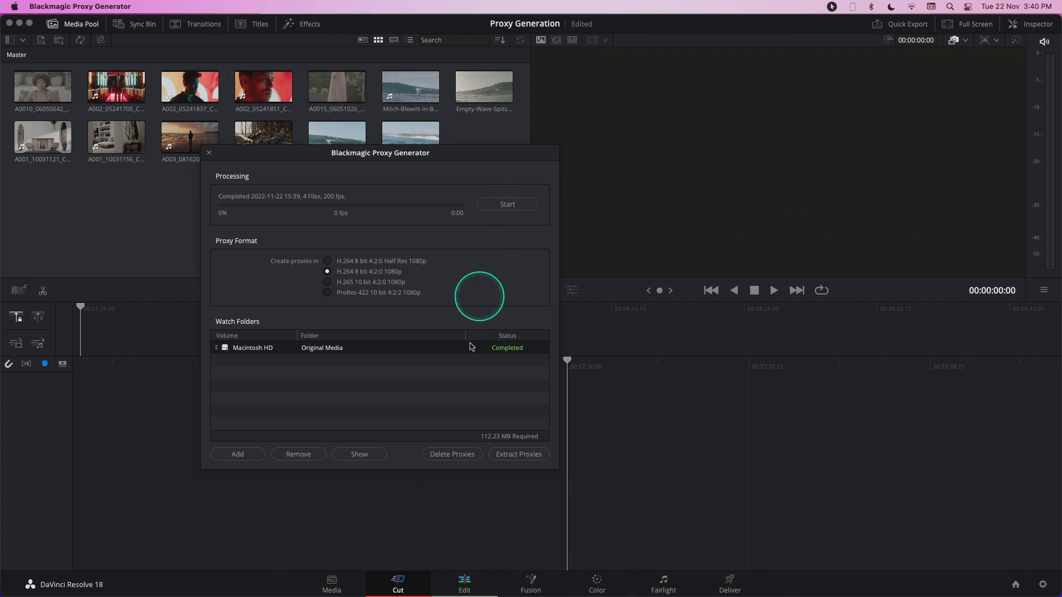